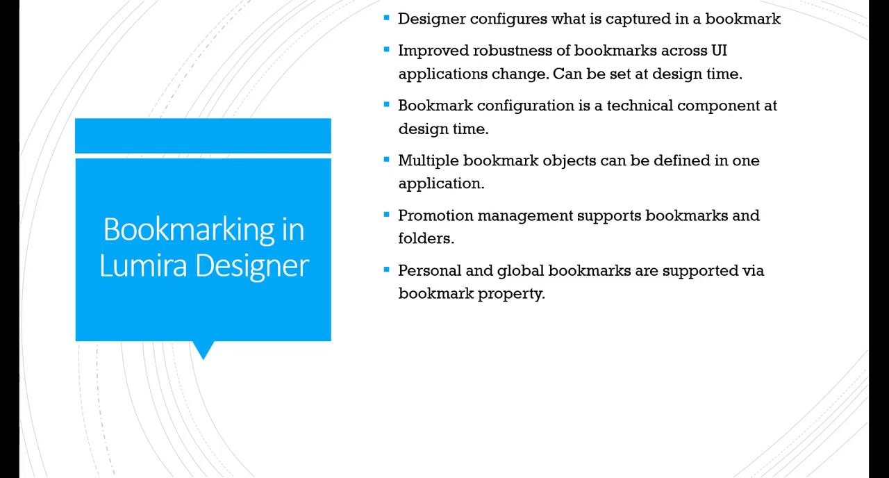
- Advance the slideshow to the Technical Components Bookmark slide showing the Definition property note
{"action": "key", "text": "Right"}
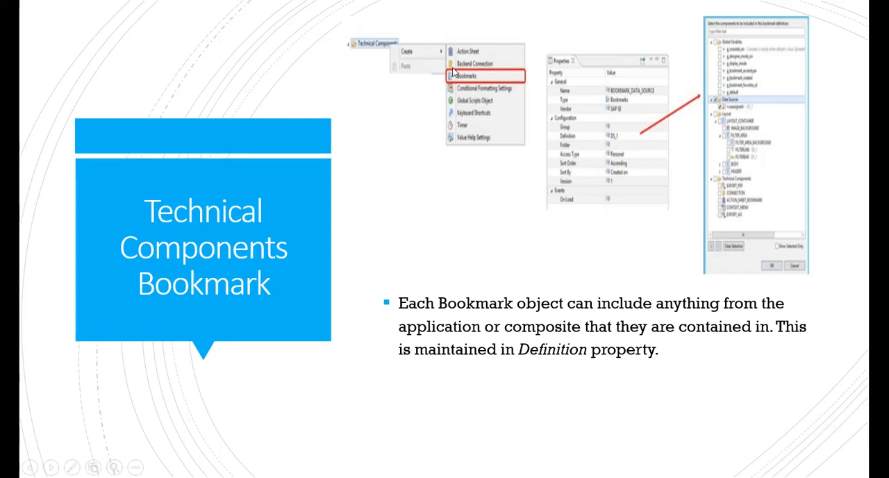
{"action": "mouse_move", "coordinate": [630, 128]}
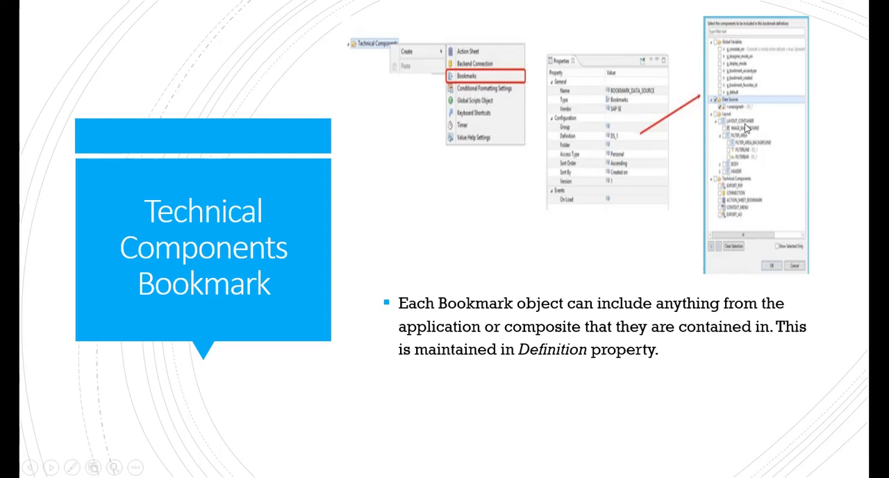
{"action": "mouse_move", "coordinate": [727, 61]}
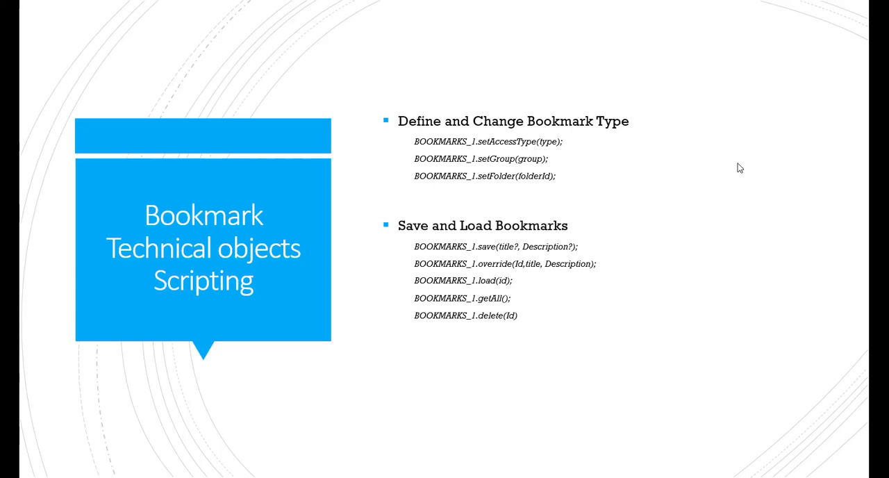
{"action": "mouse_move", "coordinate": [541, 172]}
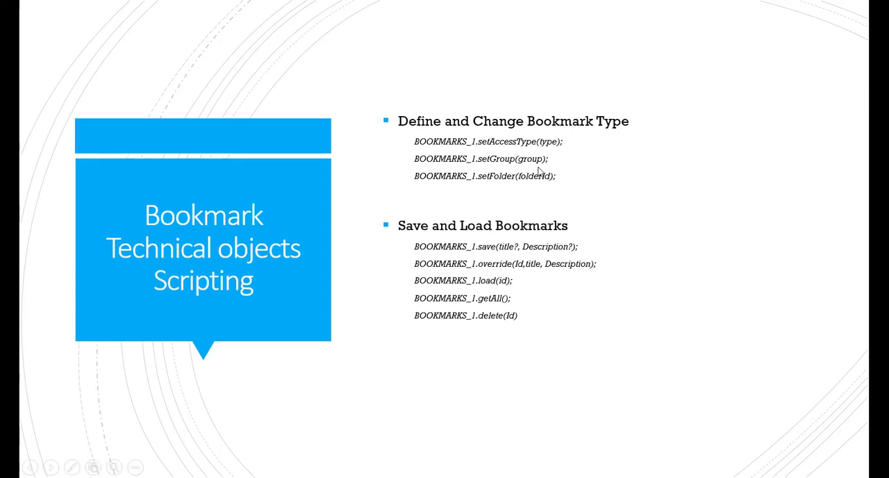
{"action": "mouse_move", "coordinate": [487, 151]}
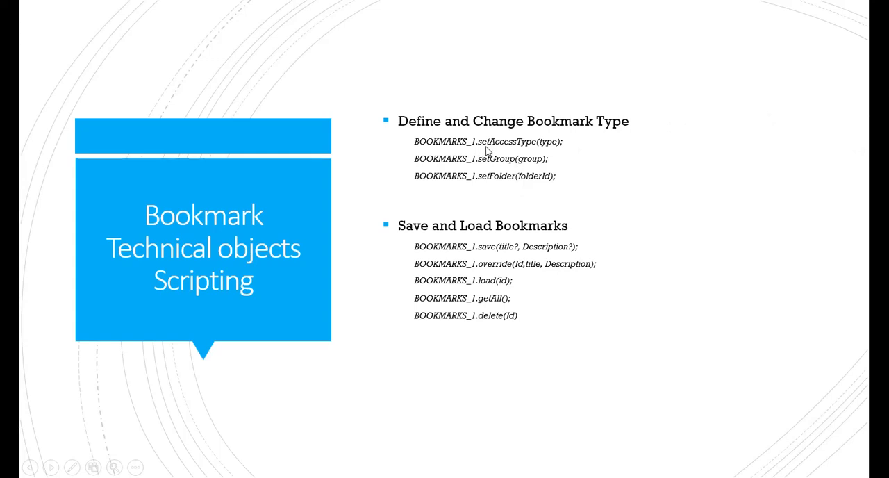
{"action": "mouse_move", "coordinate": [521, 186]}
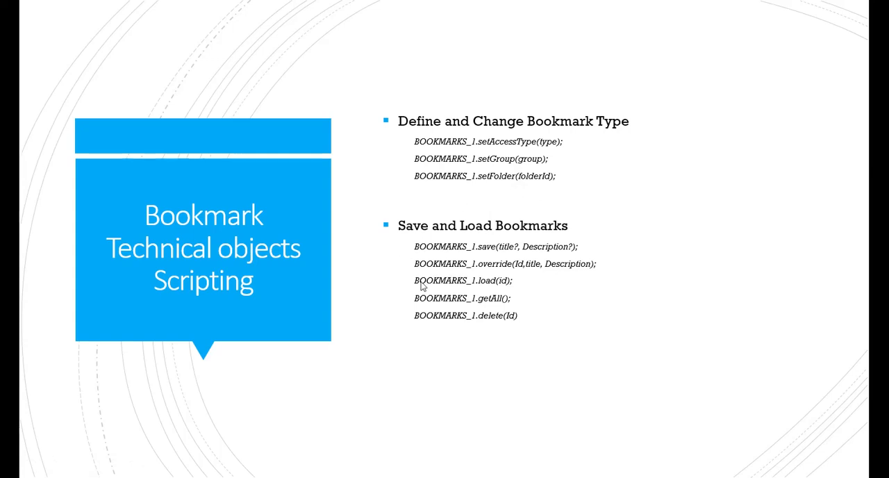
{"action": "mouse_move", "coordinate": [466, 317]}
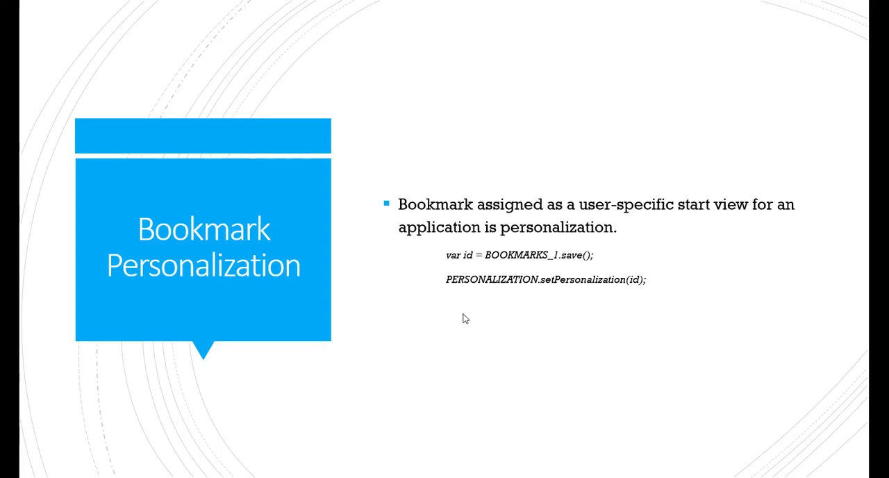
{"action": "mouse_move", "coordinate": [486, 311]}
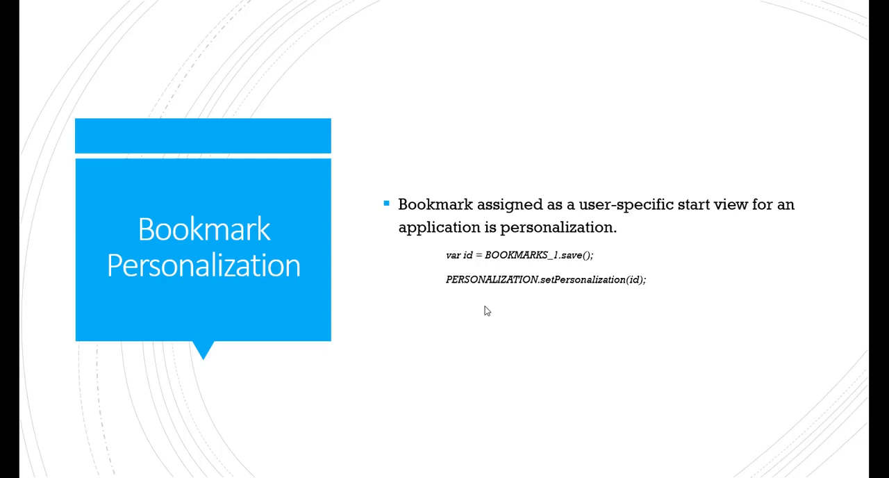
{"action": "mouse_move", "coordinate": [542, 280]}
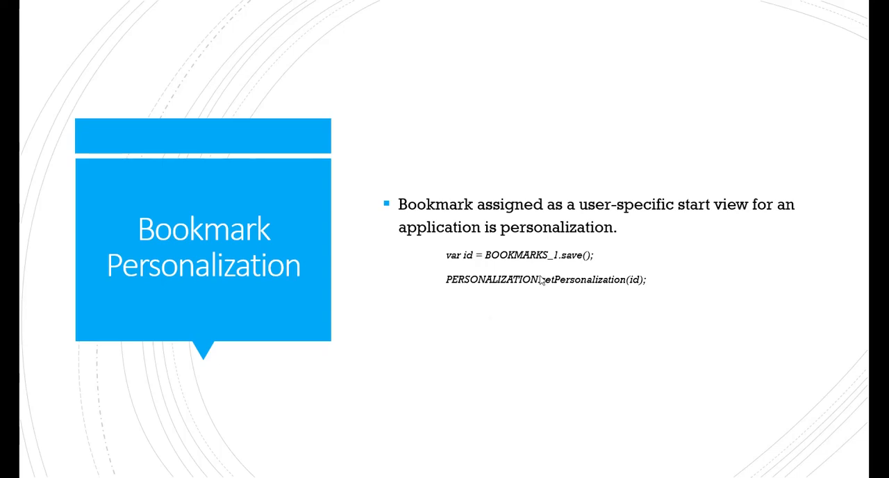